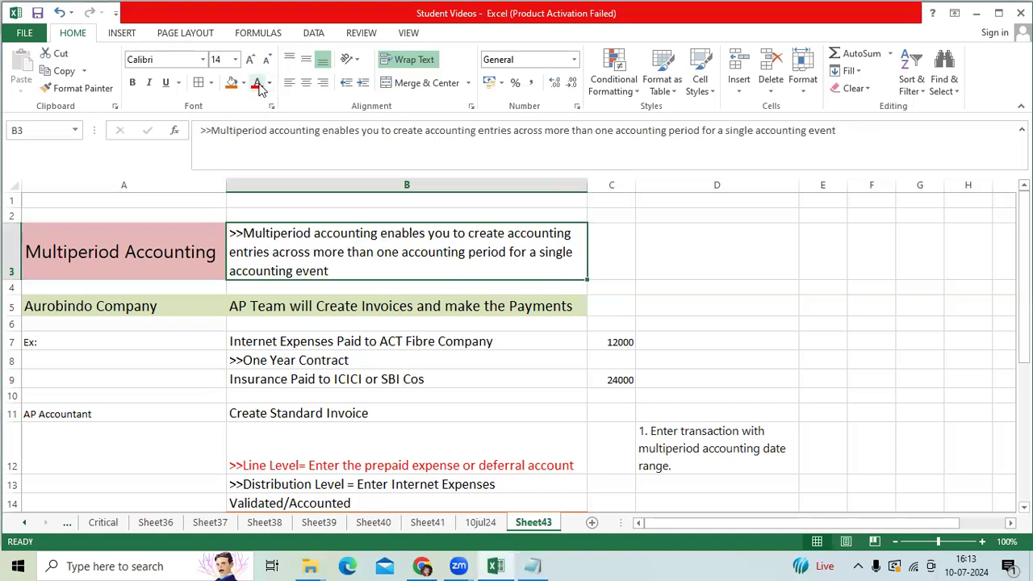
# Color the multiperiod accounting definition text red after removing the blank row above the title.
pyautogui.click(257, 84)
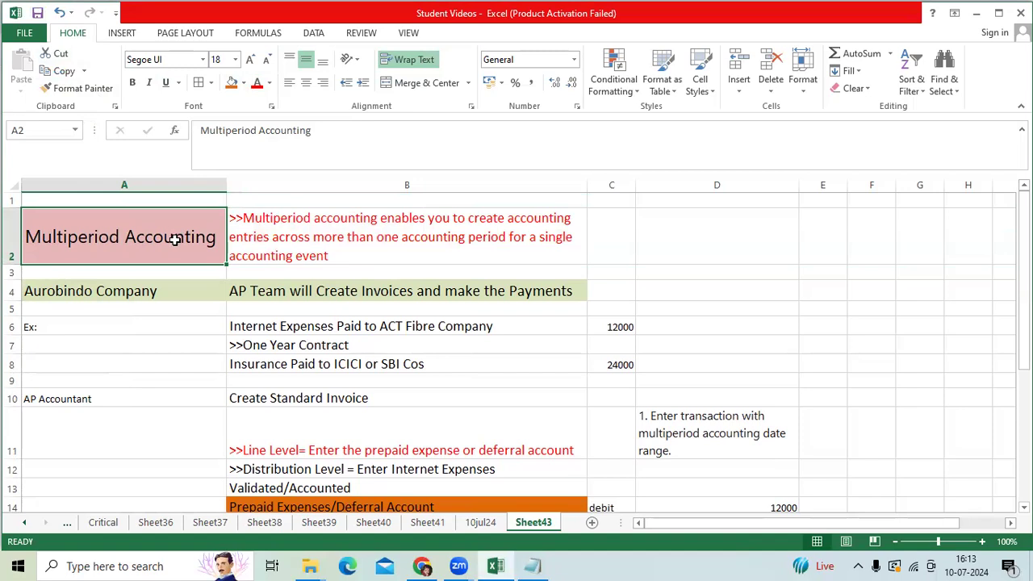
pyautogui.moveTo(187, 362)
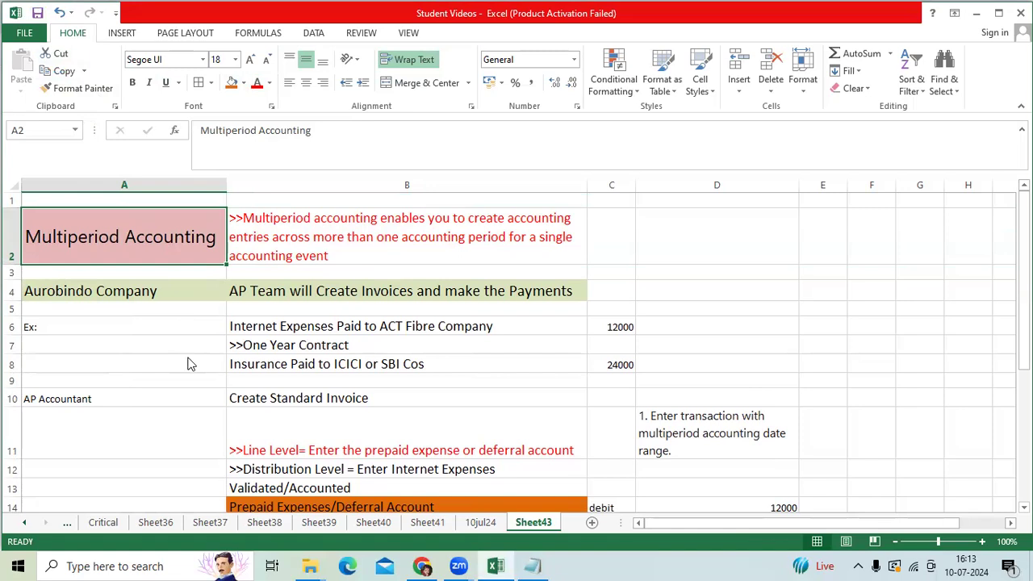
pyautogui.moveTo(188, 350)
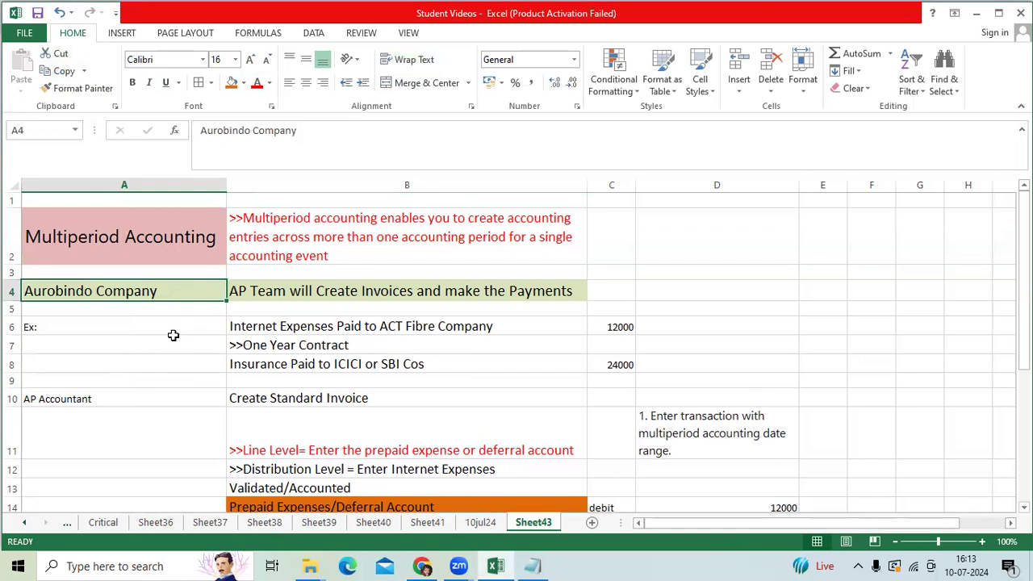
pyautogui.moveTo(168, 330)
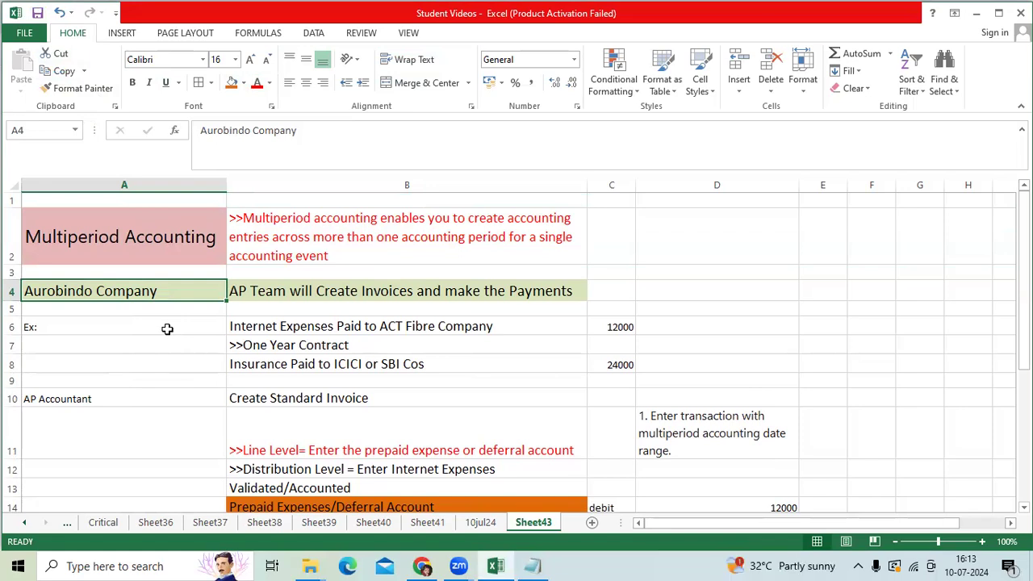
pyautogui.click(407, 291)
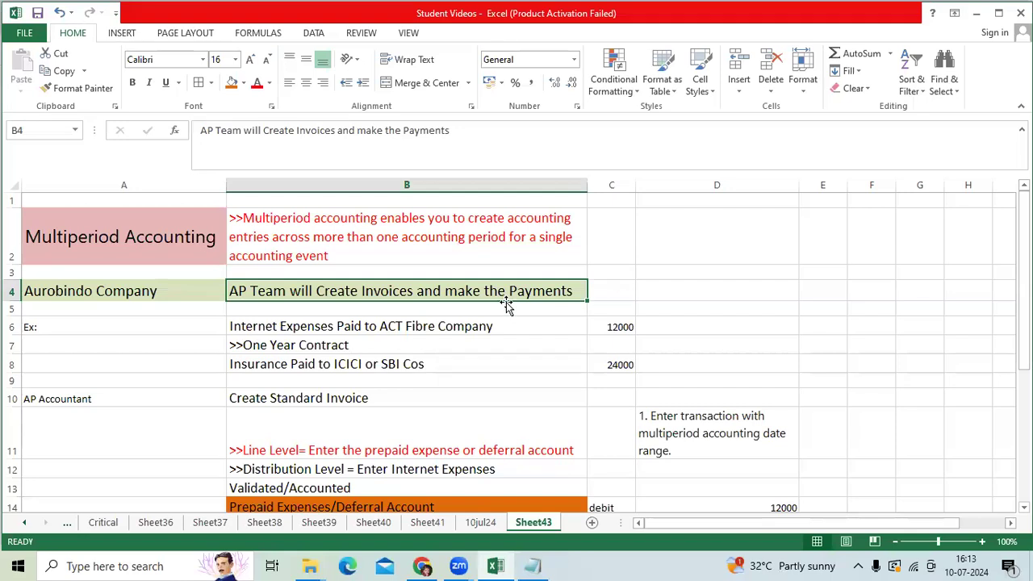
pyautogui.moveTo(532, 309)
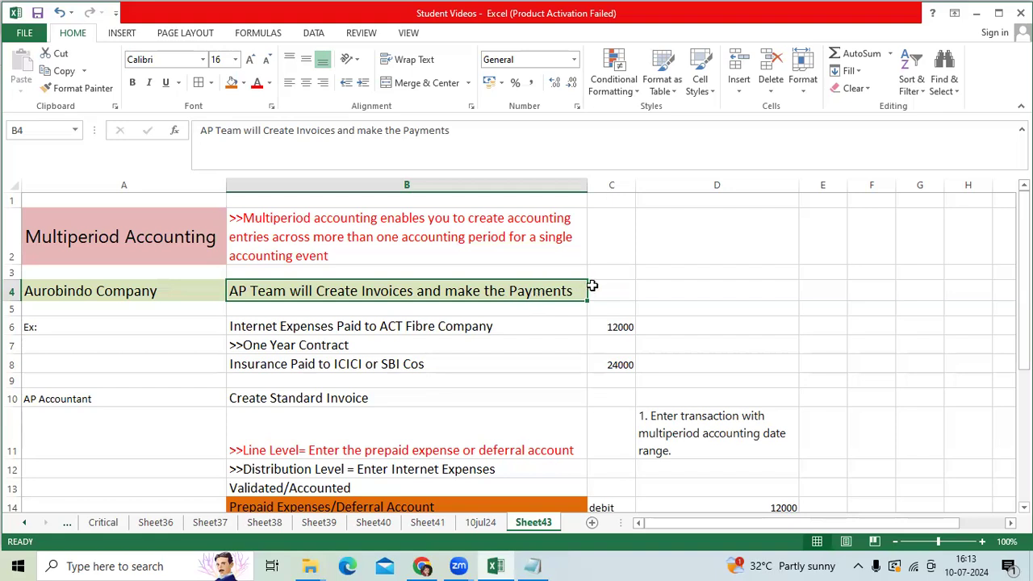
pyautogui.moveTo(627, 275)
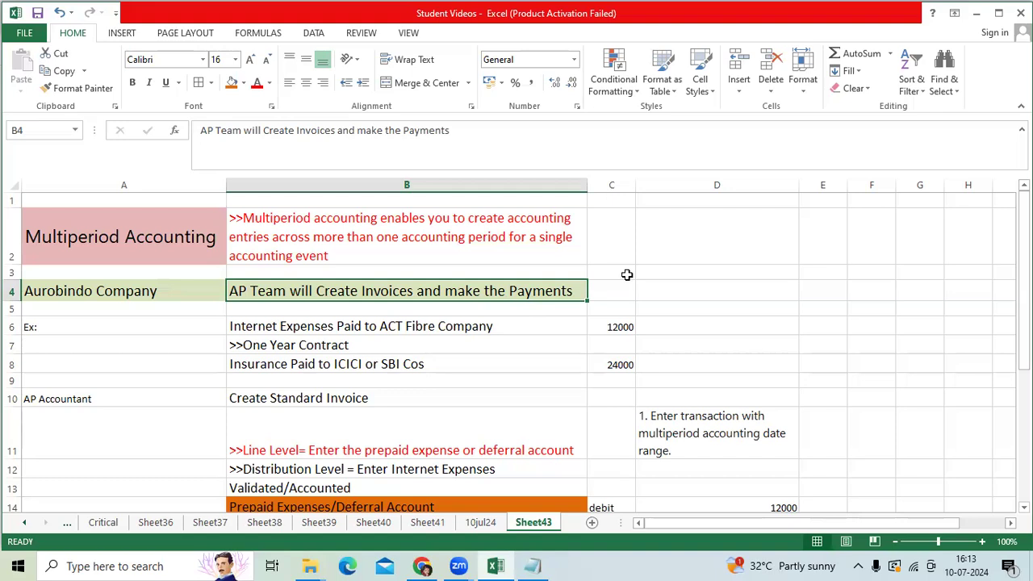
pyautogui.moveTo(608, 274)
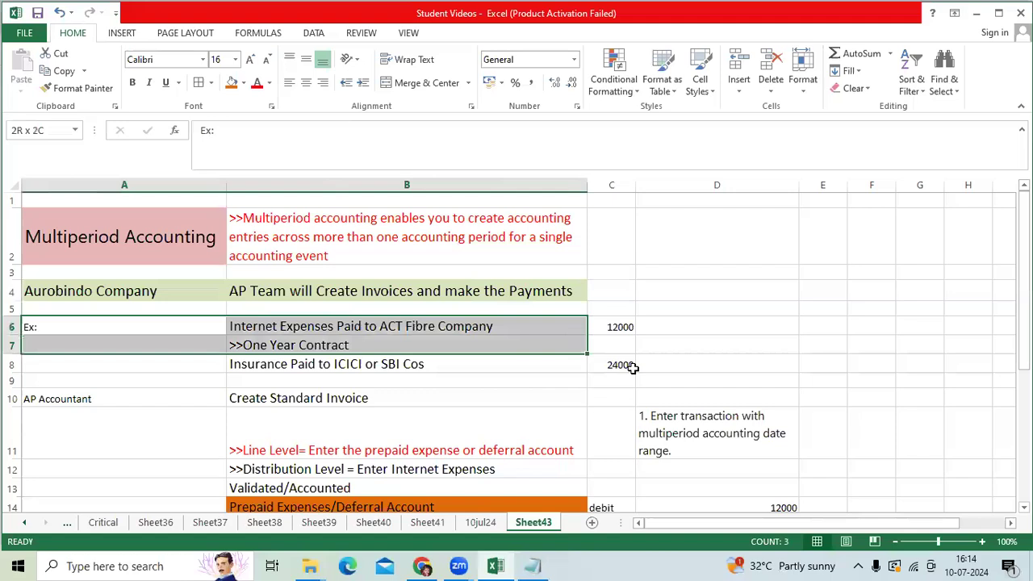
# Apply All Borders to A6:C8, then click A4 to view them.
pyautogui.click(361, 326)
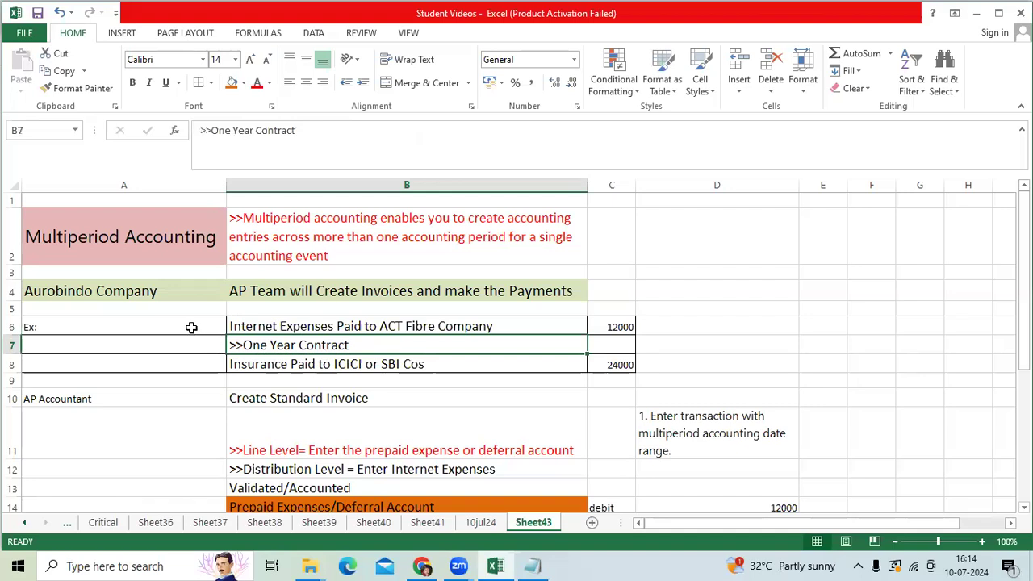
pyautogui.click(123, 326)
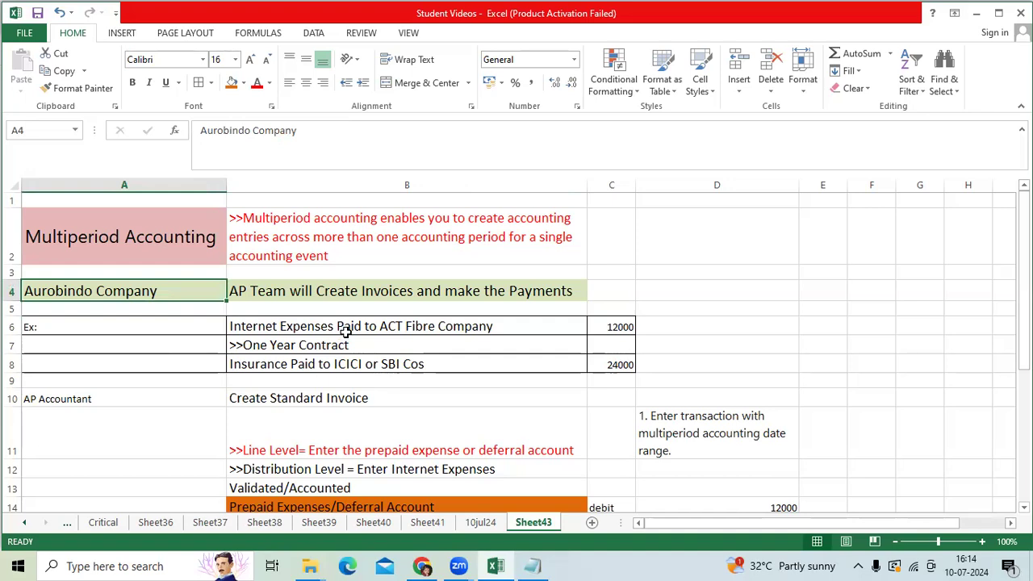
pyautogui.moveTo(388, 333)
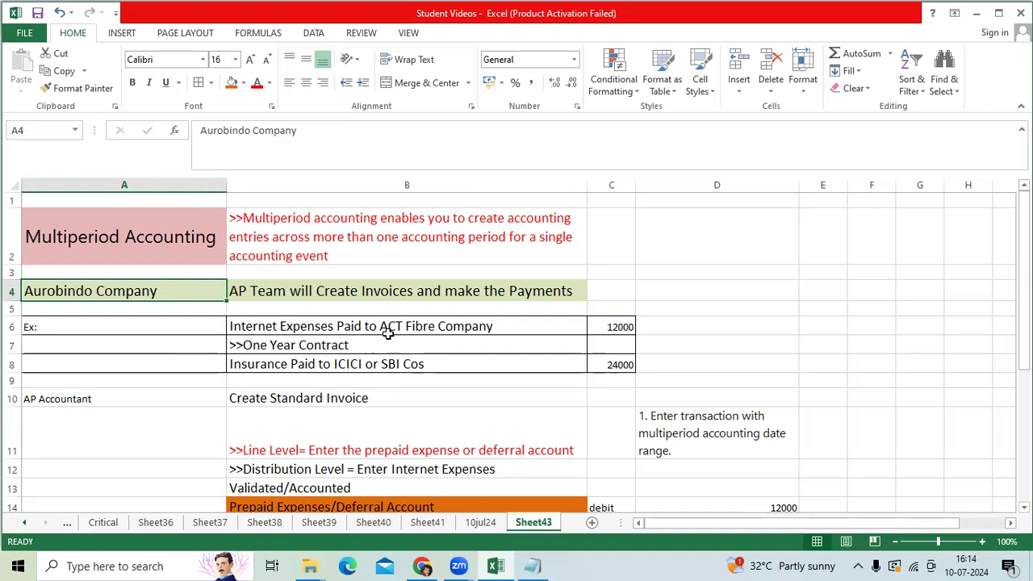
pyautogui.doubleClick(361, 327)
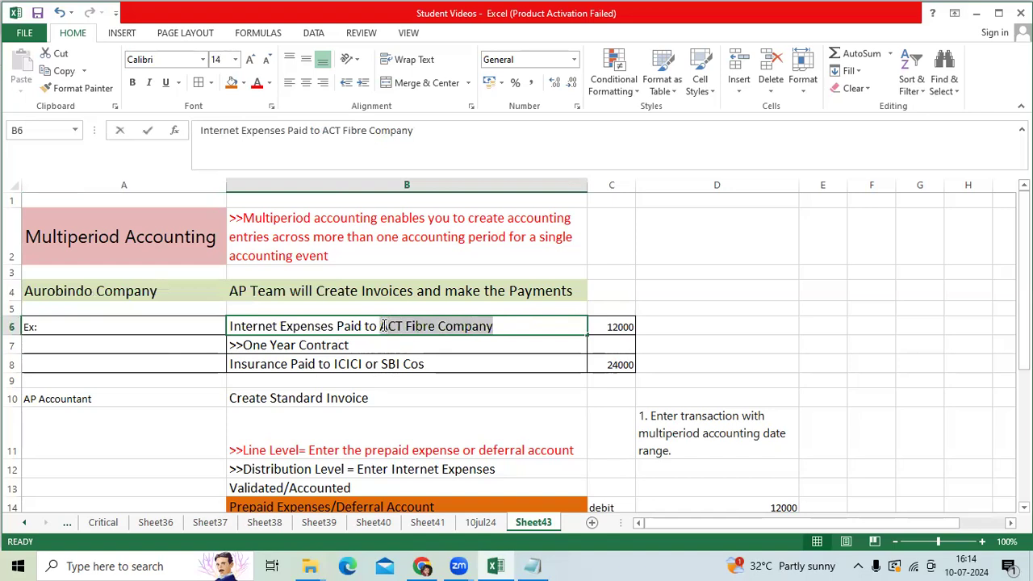
pyautogui.doubleClick(275, 327)
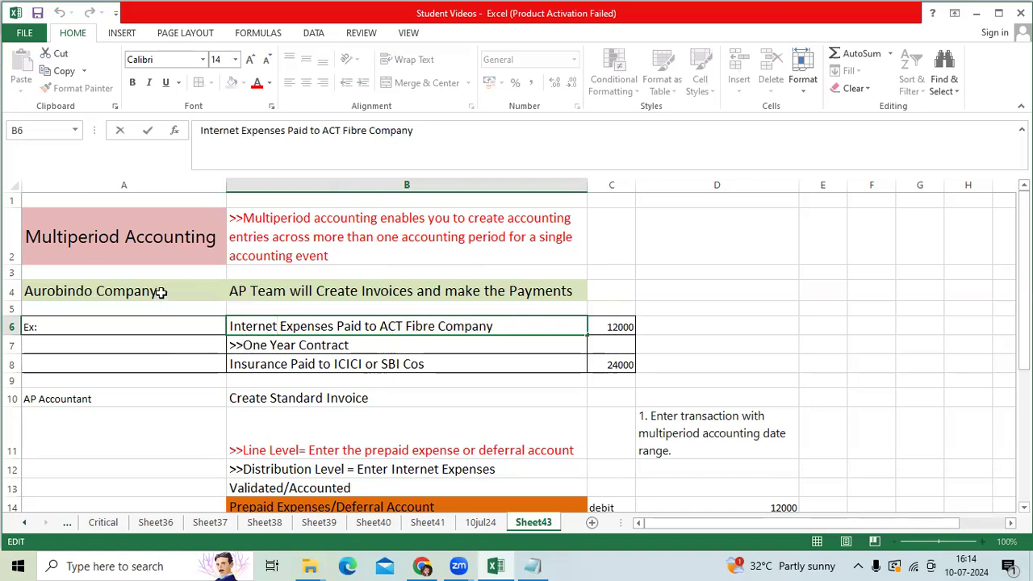
pyautogui.moveTo(612, 321)
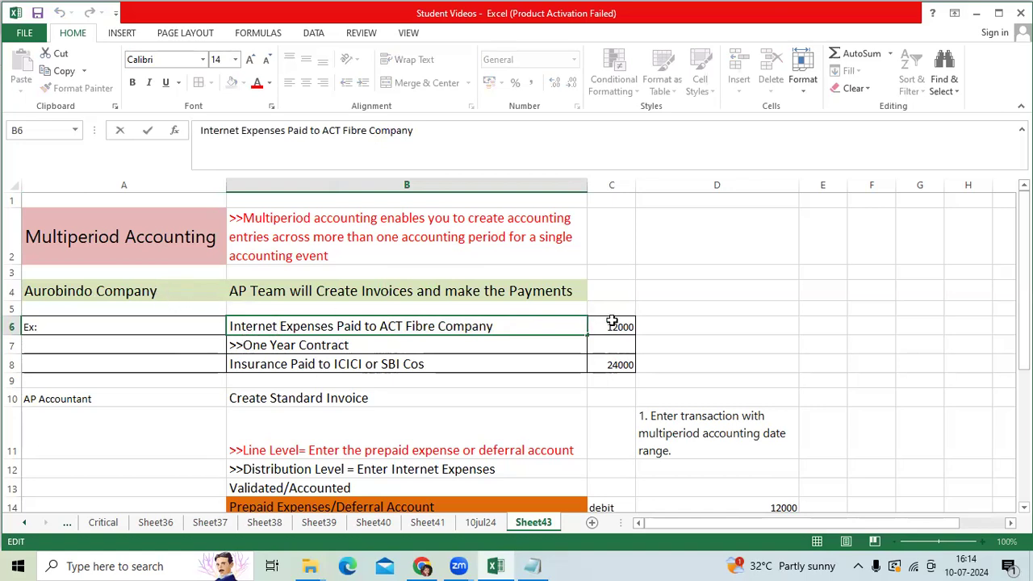
pyautogui.click(612, 326)
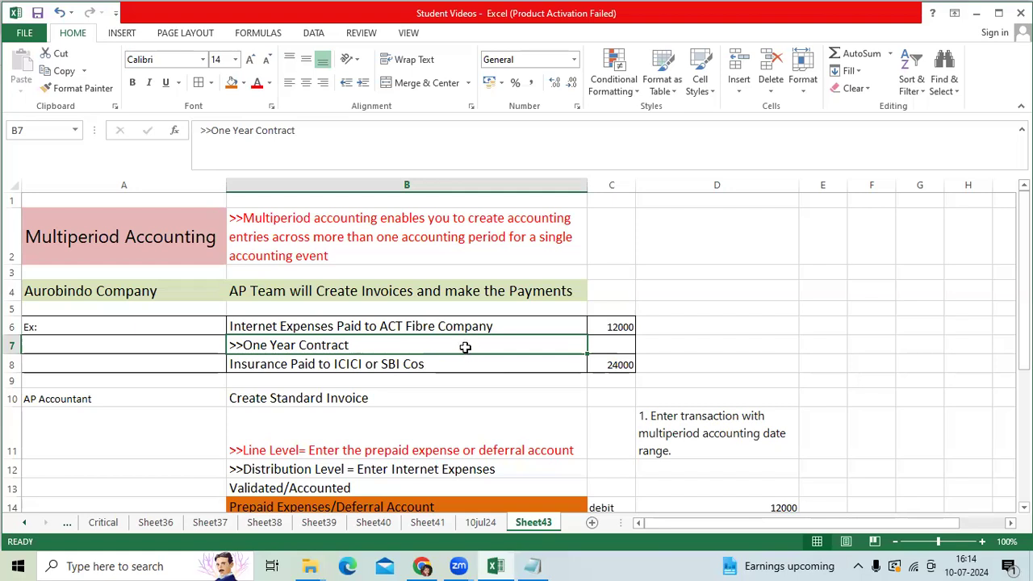
pyautogui.moveTo(465, 346)
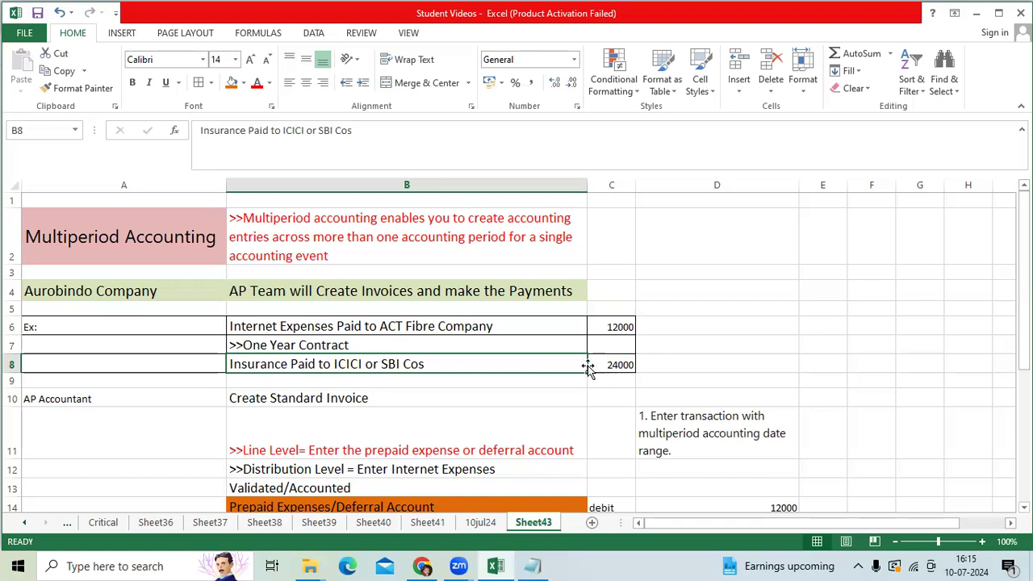
# Select the bordered example block, then move down to the Create Standard Invoice cell B10.
pyautogui.click(611, 364)
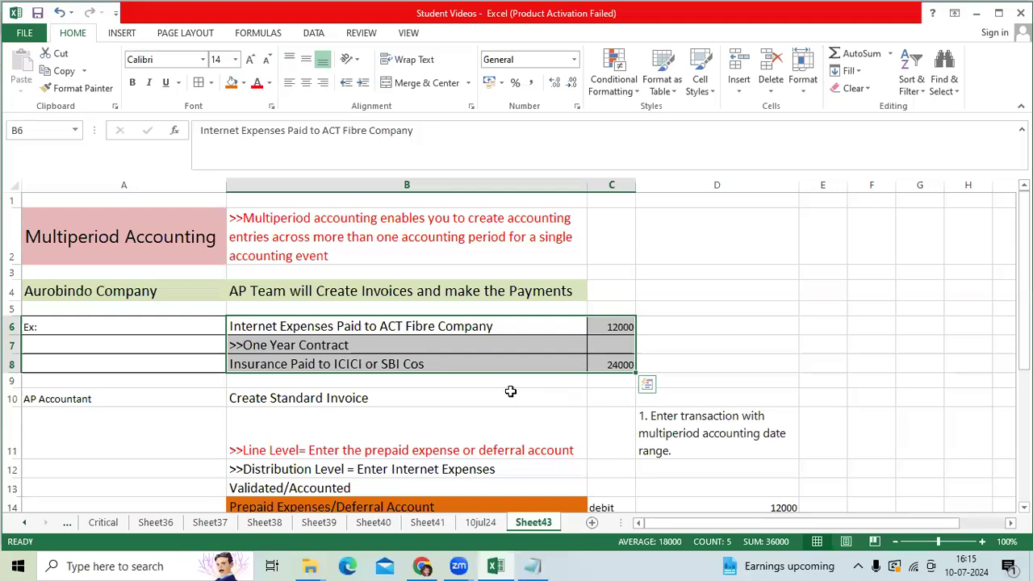
pyautogui.click(298, 398)
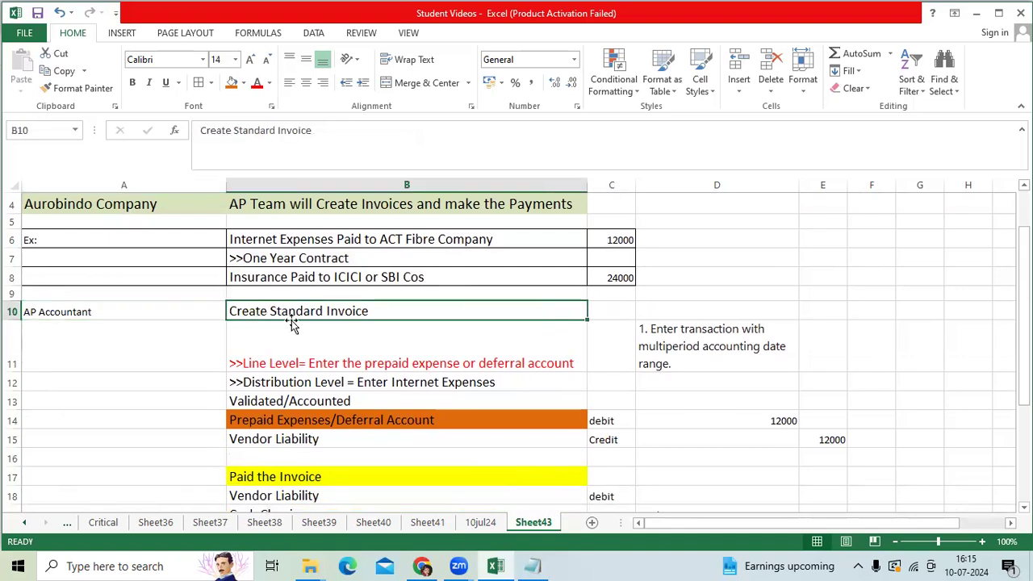
pyautogui.moveTo(406, 313)
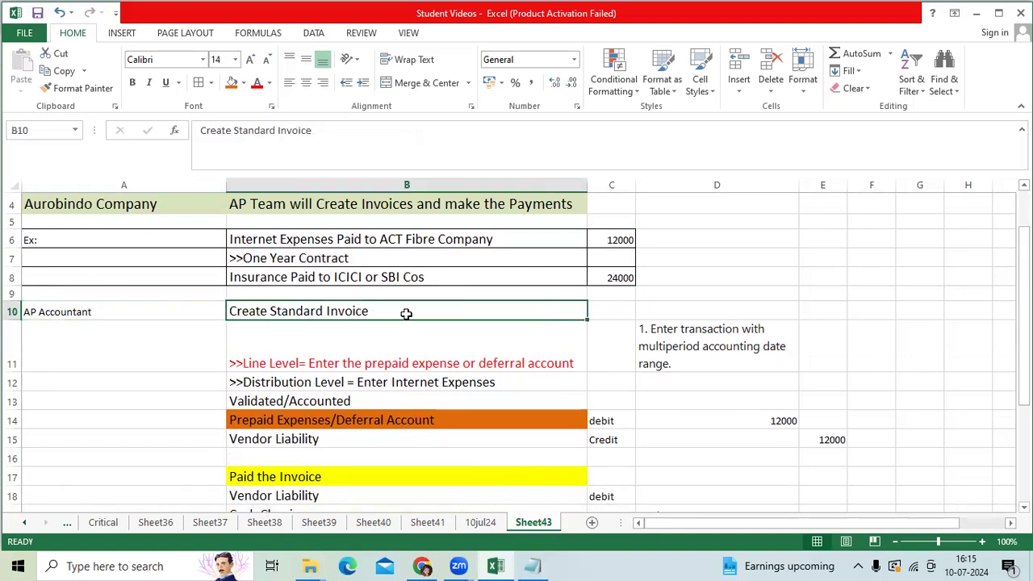
pyautogui.click(408, 350)
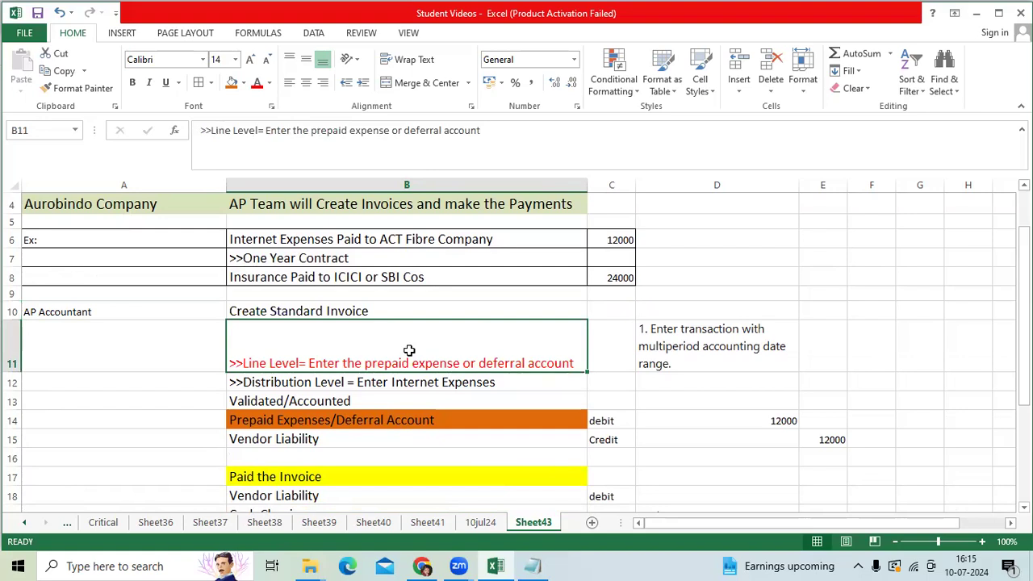
pyautogui.moveTo(539, 361)
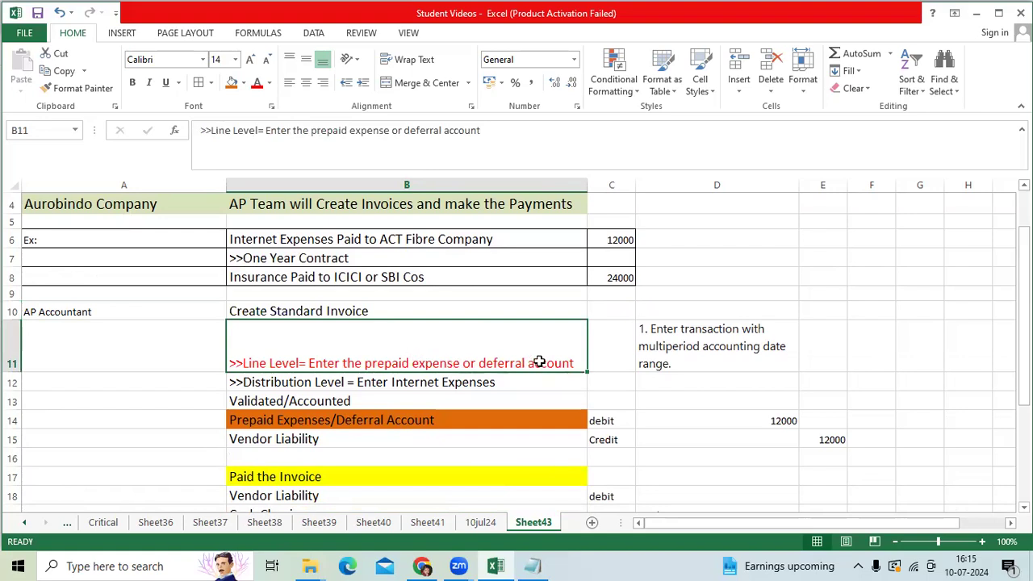
pyautogui.moveTo(574, 361)
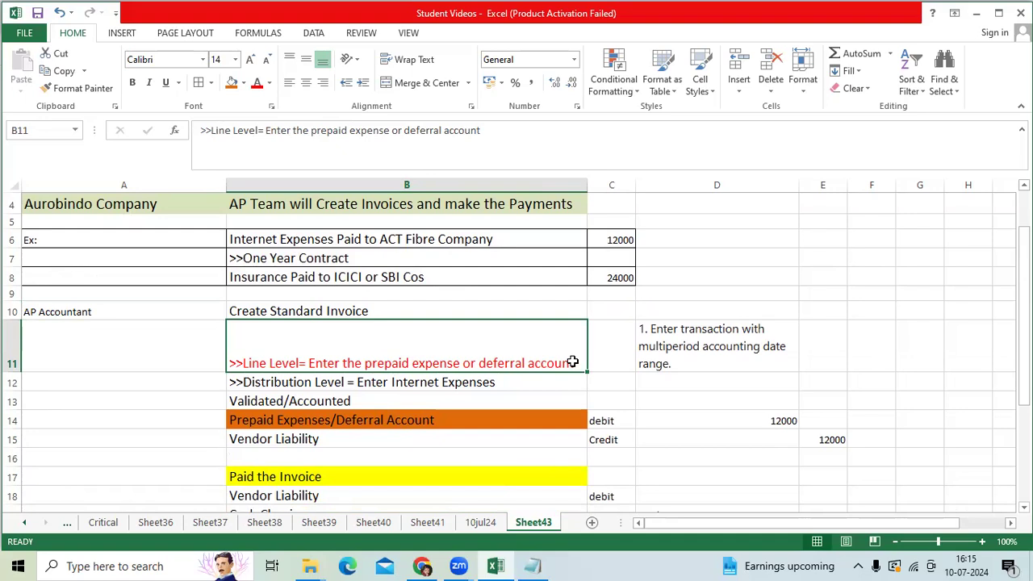
pyautogui.click(717, 346)
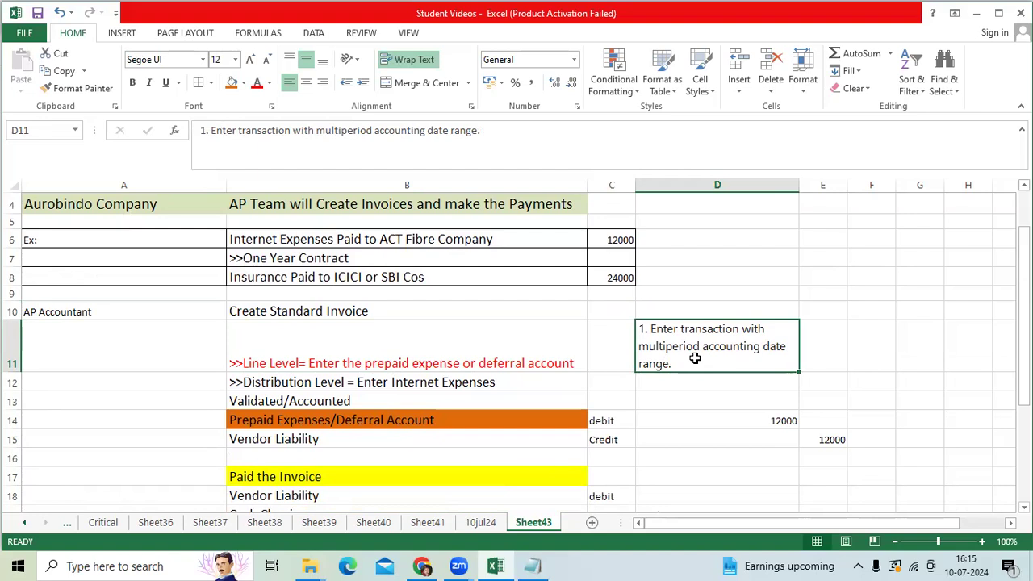
pyautogui.click(407, 381)
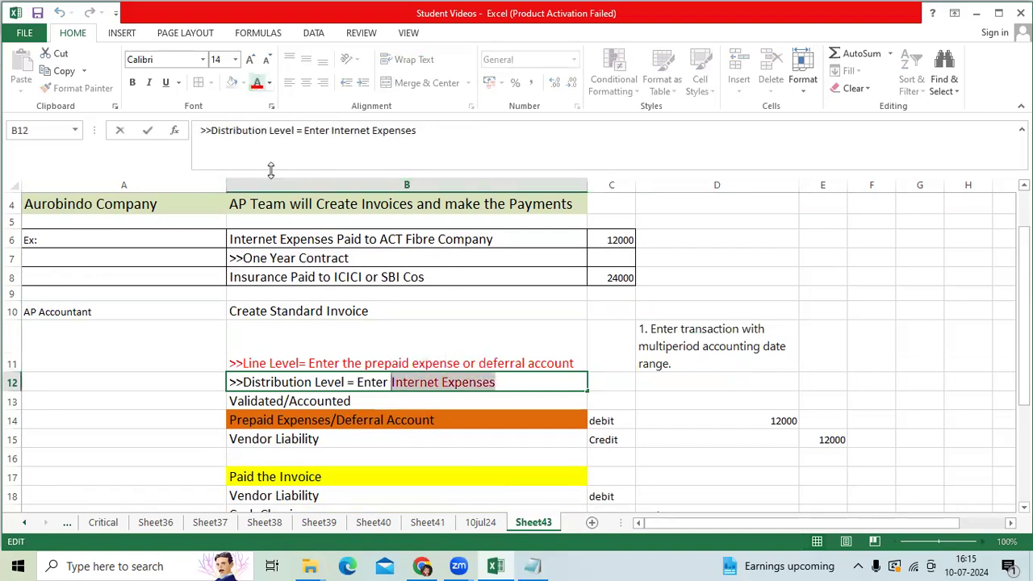
pyautogui.click(407, 346)
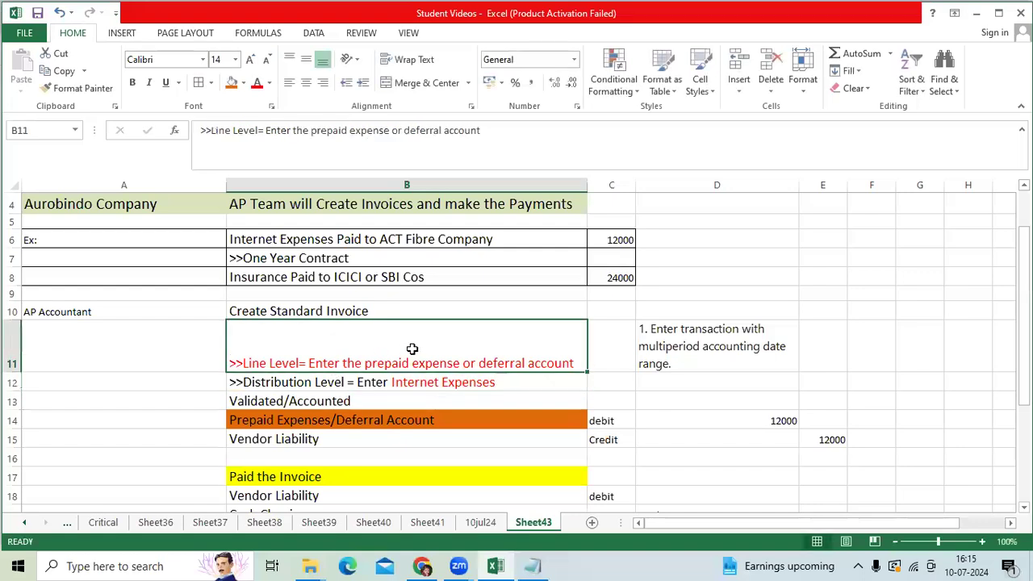
pyautogui.scroll(-3)
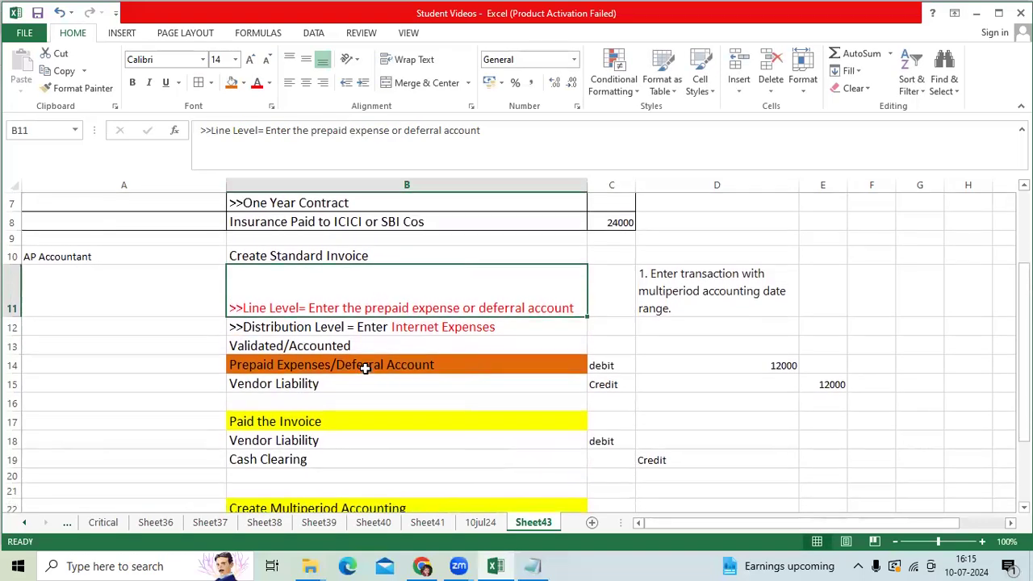
pyautogui.click(331, 364)
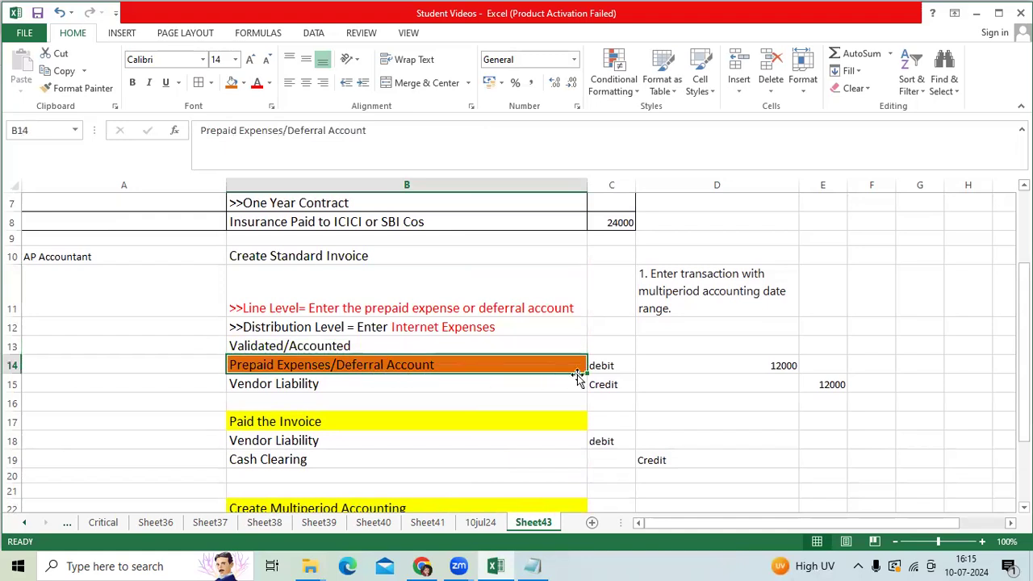
pyautogui.click(611, 365)
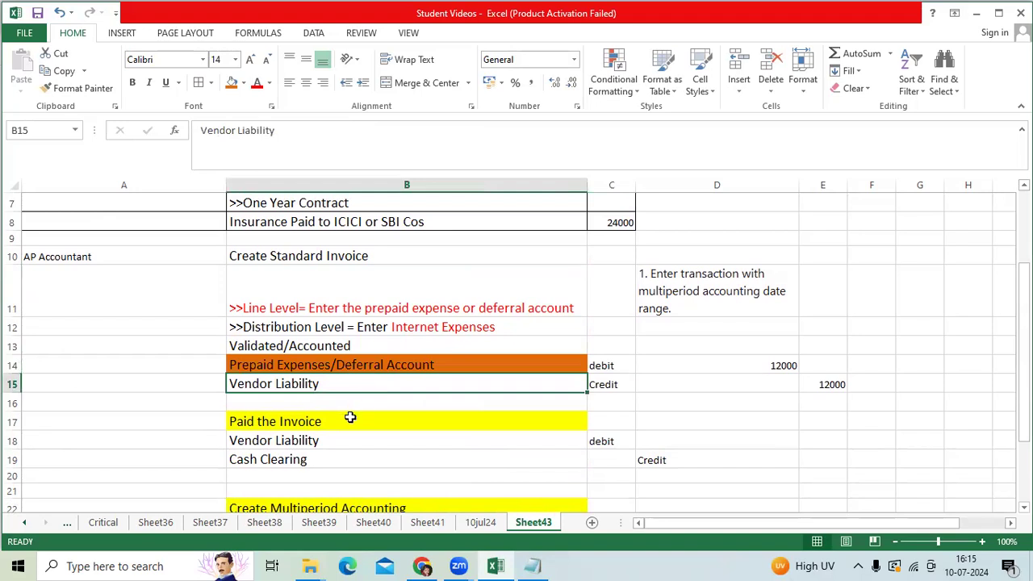
pyautogui.click(275, 421)
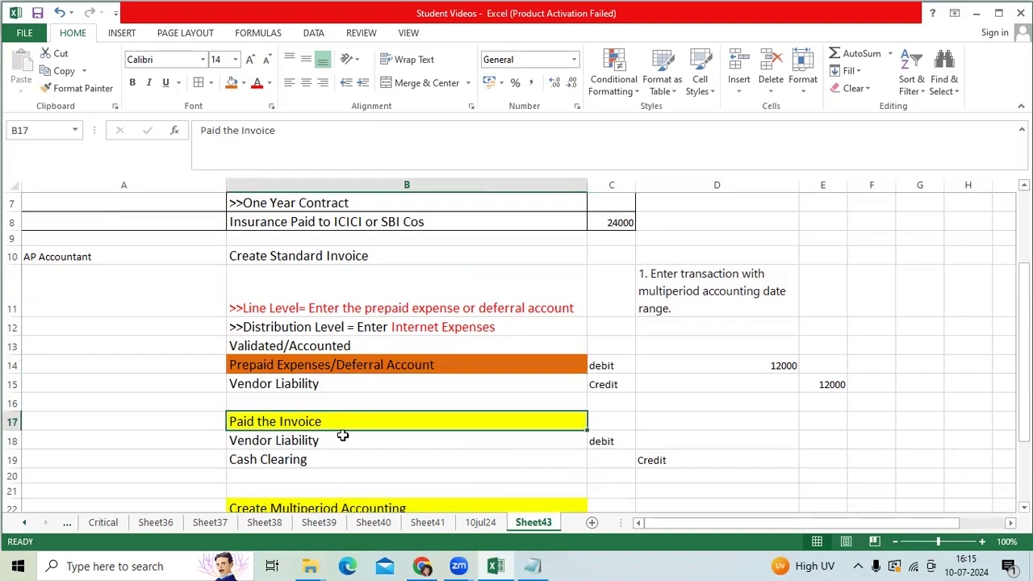
pyautogui.click(338, 441)
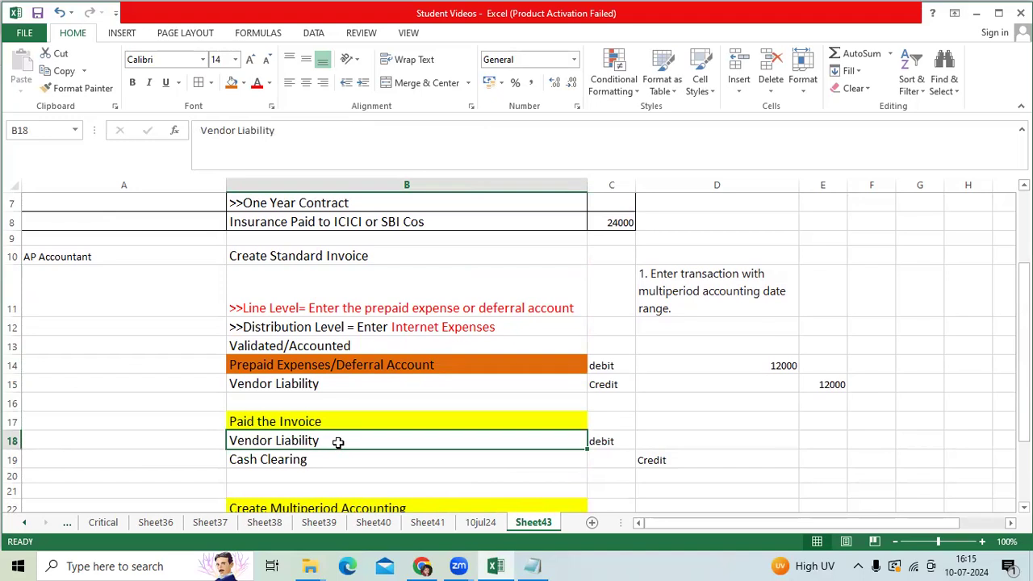
pyautogui.click(335, 459)
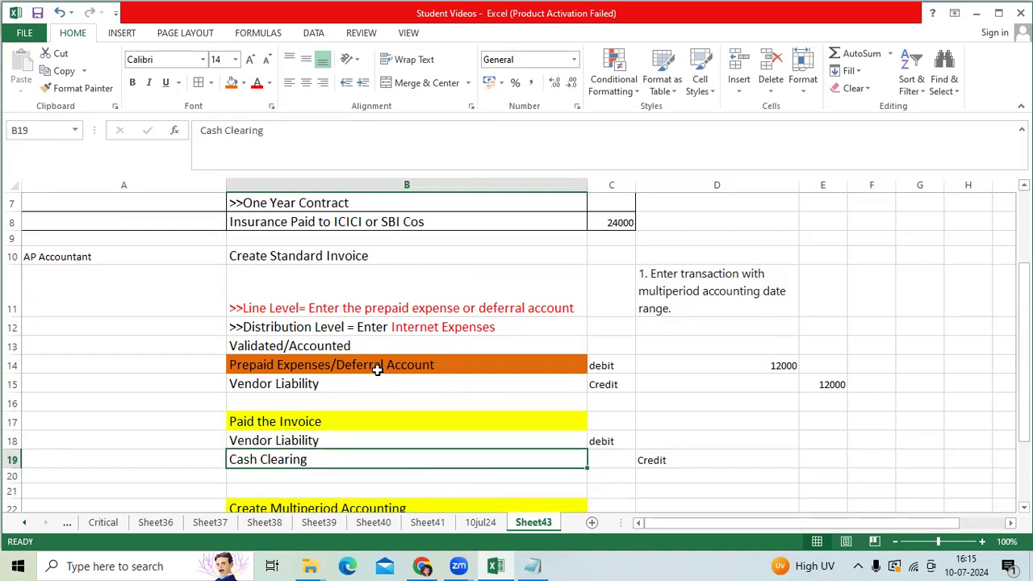
pyautogui.click(331, 365)
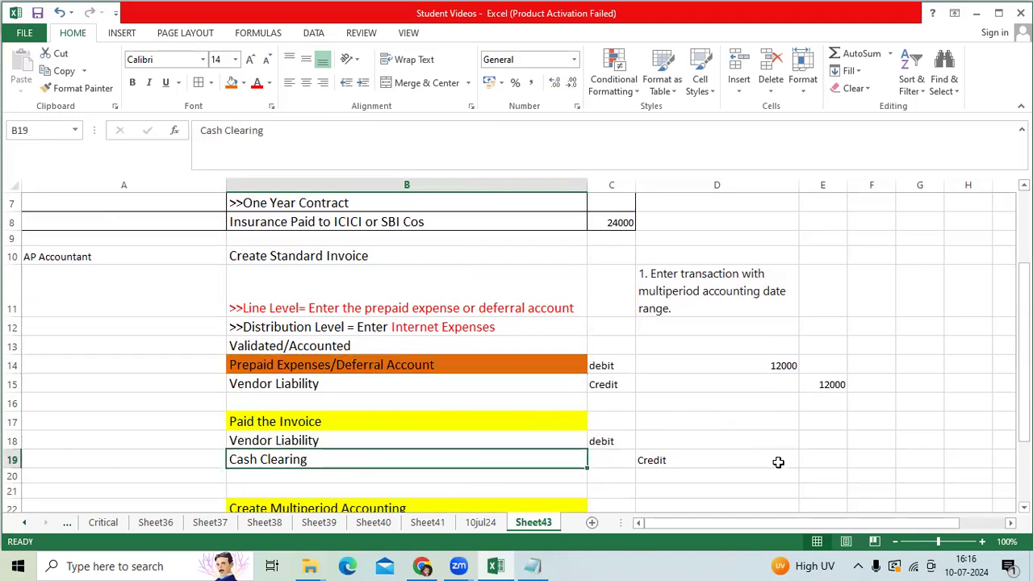
pyautogui.scroll(-3)
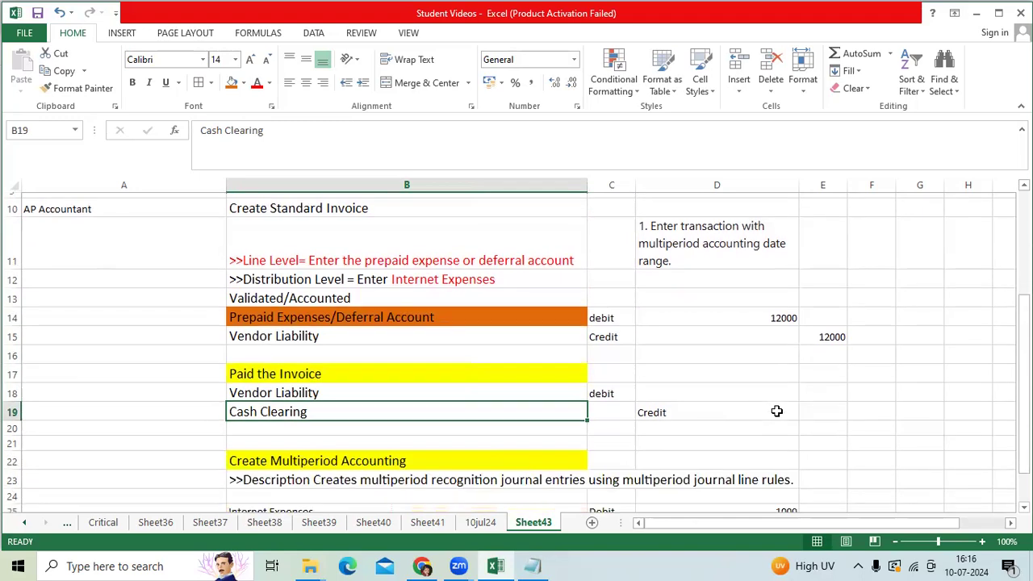
pyautogui.scroll(-3)
pyautogui.write('E')
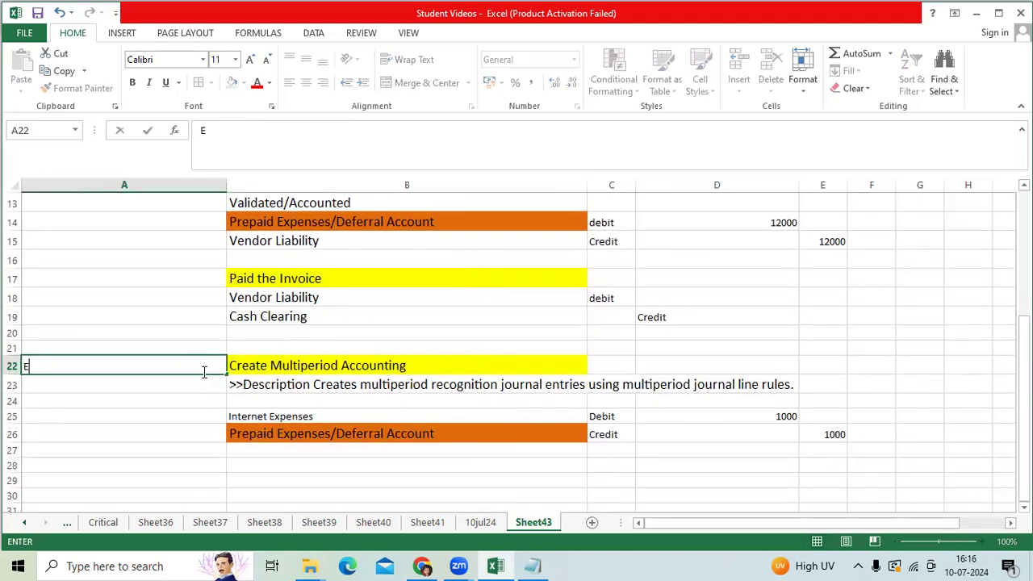
# Enter 'Every month end' in A22 and check the Oracle Create Multiperiod Accounting page.
pyautogui.write('very')
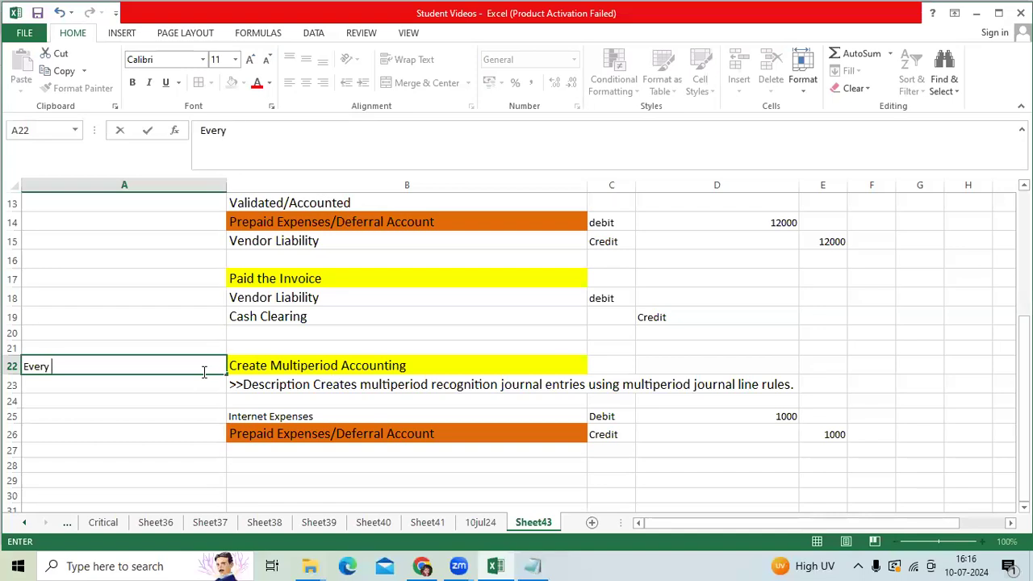
pyautogui.write('moth')
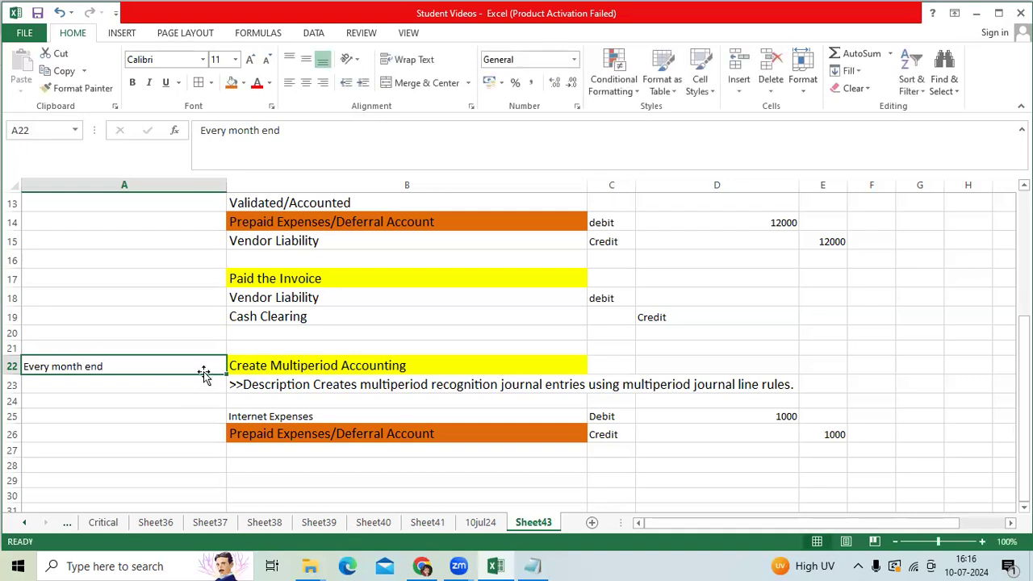
pyautogui.moveTo(367, 390)
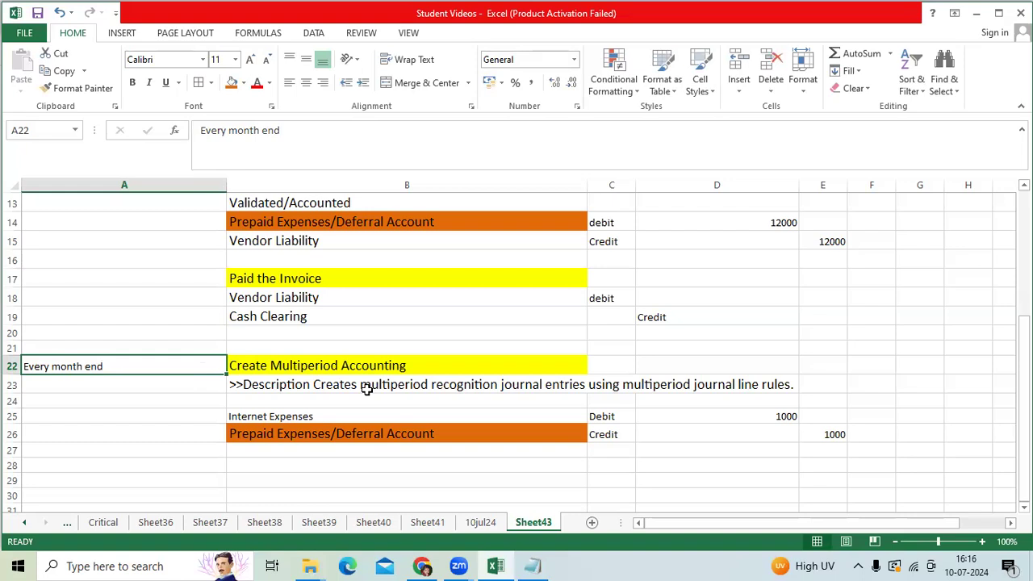
pyautogui.moveTo(352, 380)
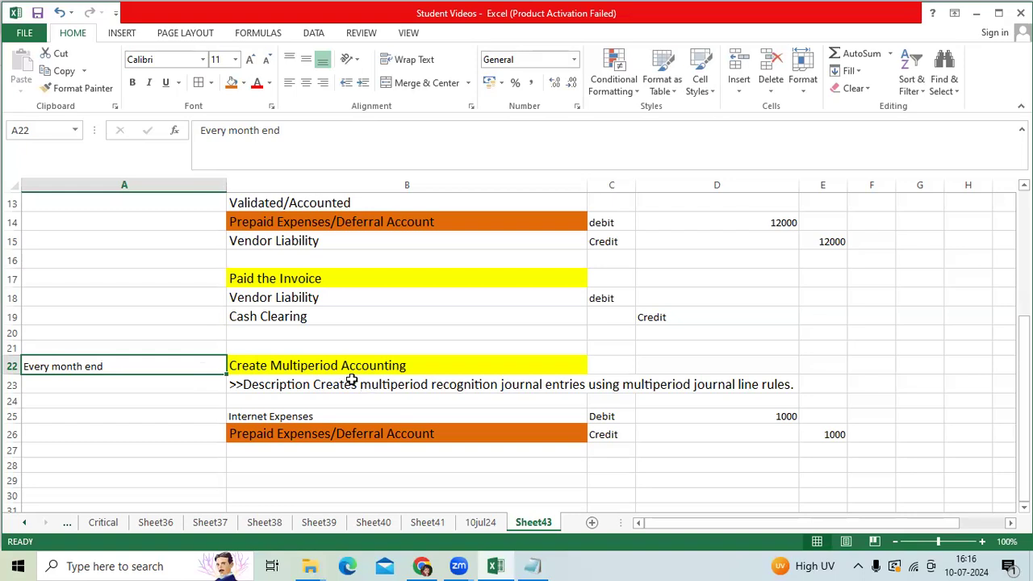
pyautogui.moveTo(353, 376)
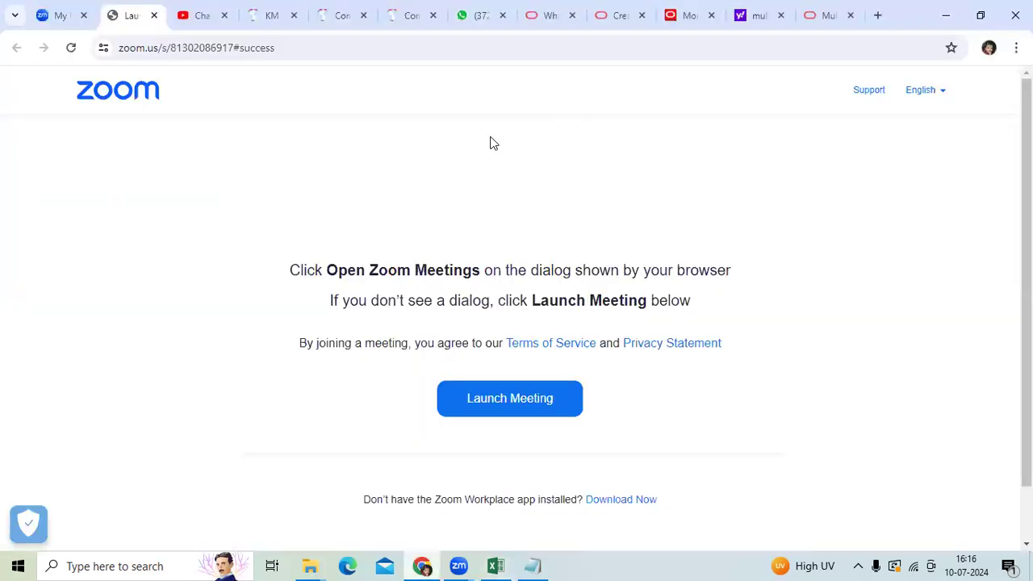
pyautogui.click(687, 15)
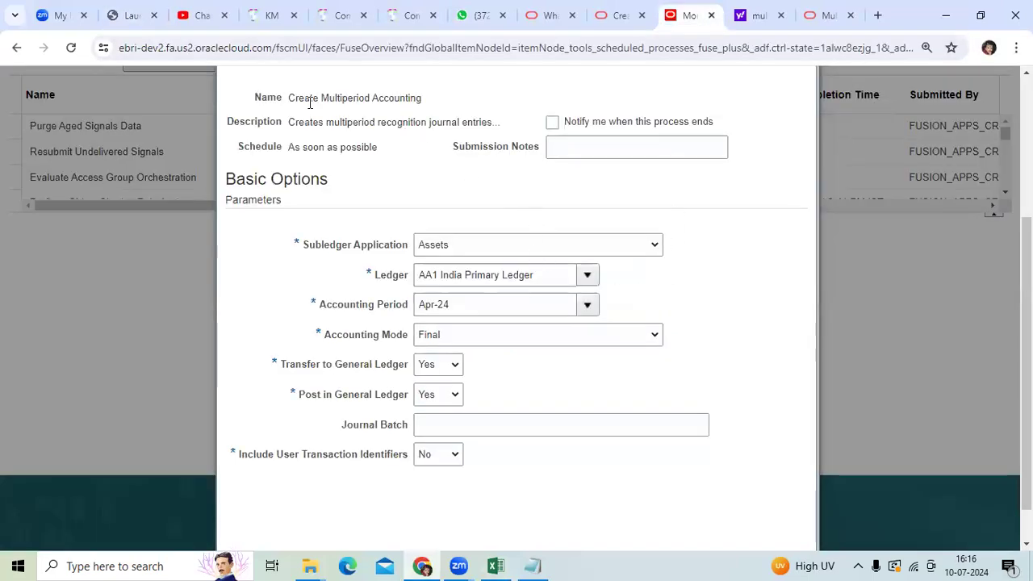
pyautogui.click(495, 566)
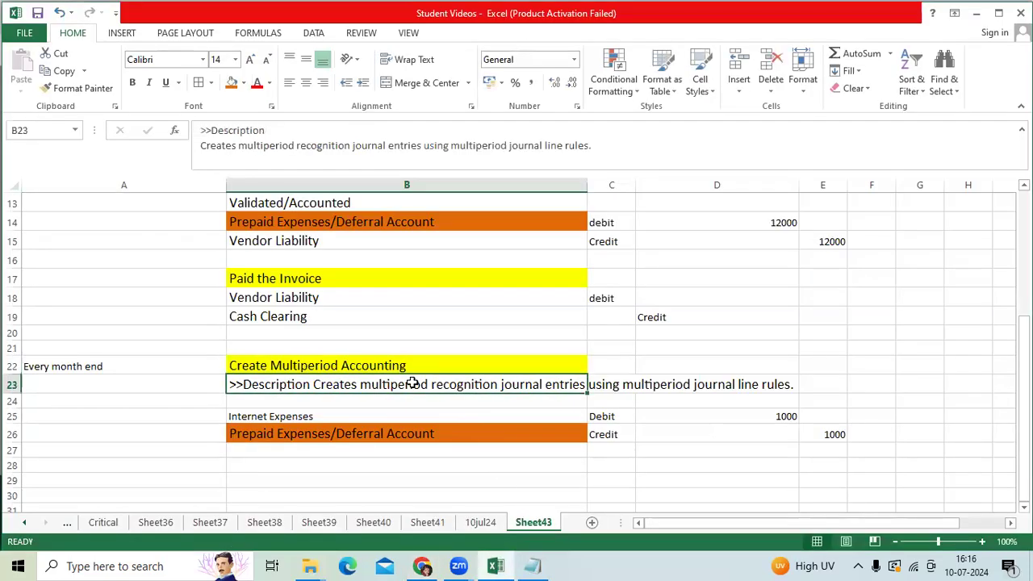
pyautogui.click(361, 416)
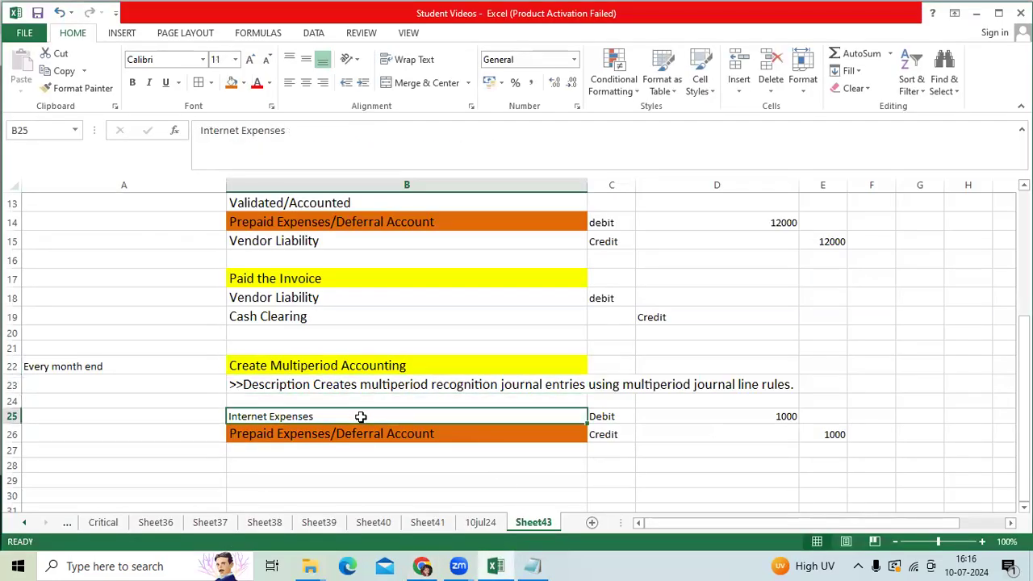
pyautogui.click(611, 416)
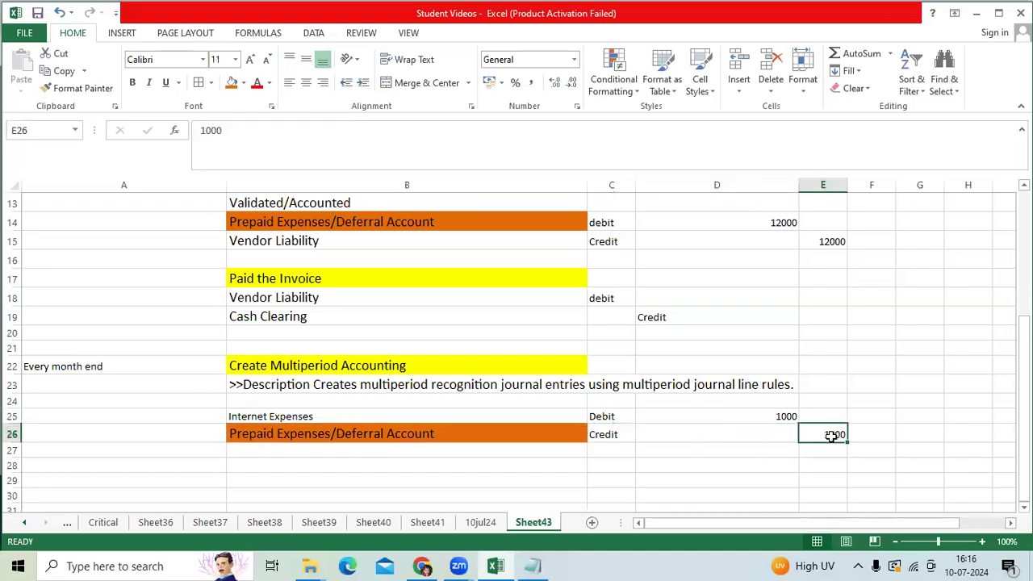
pyautogui.scroll(3)
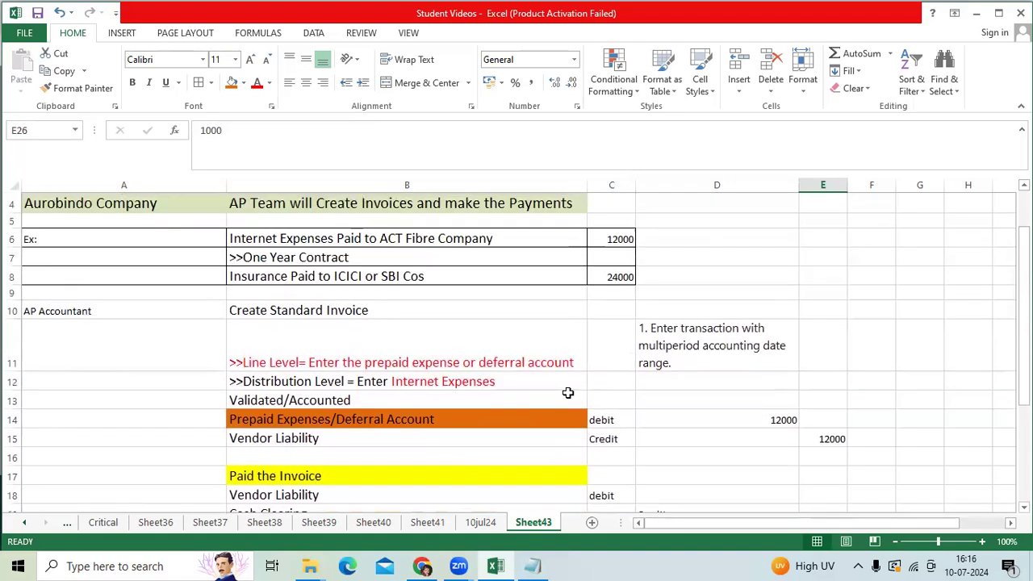
pyautogui.scroll(-3)
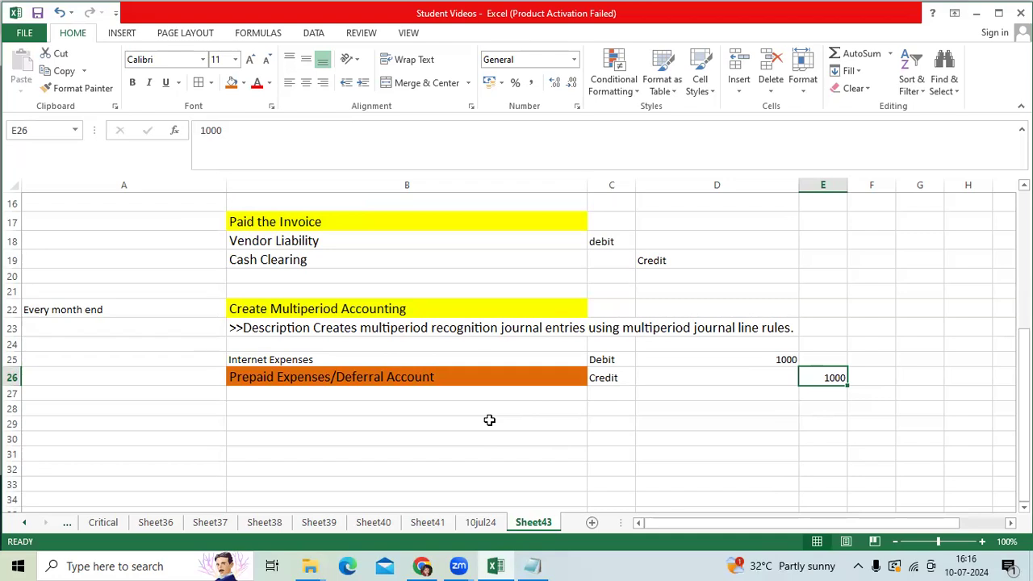
pyautogui.click(364, 377)
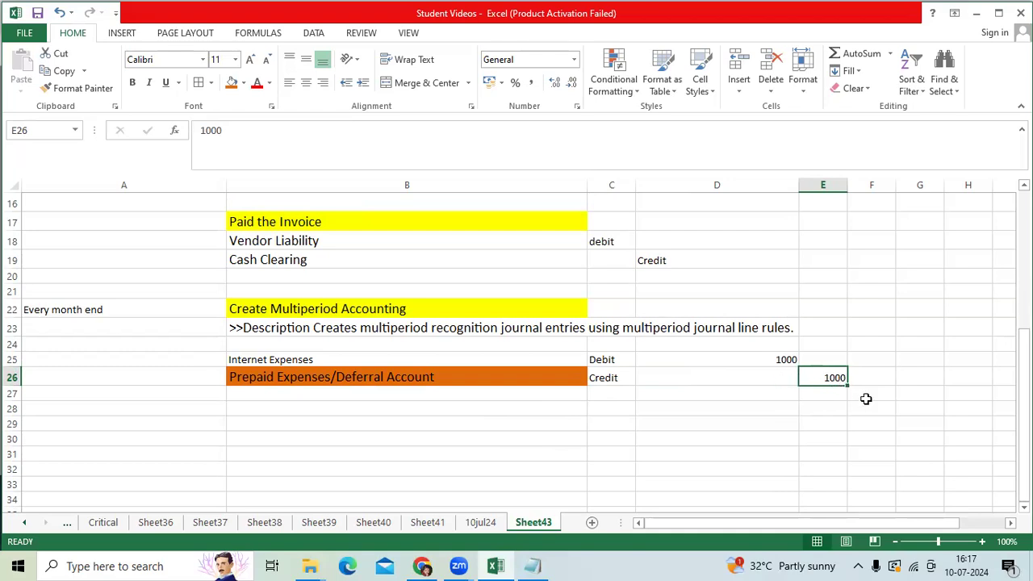
pyautogui.moveTo(338, 361)
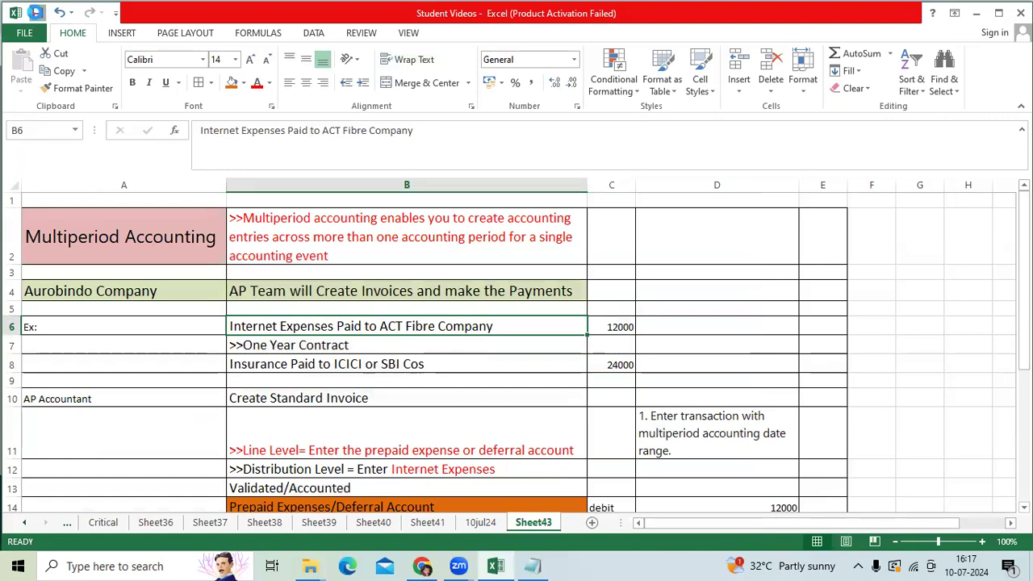
pyautogui.moveTo(472, 387)
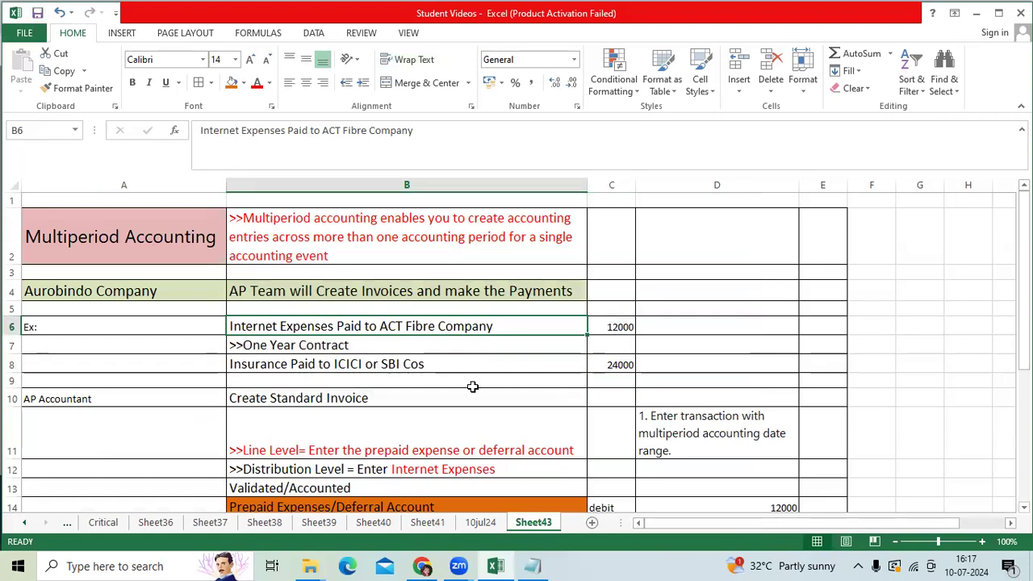
pyautogui.scroll(-3)
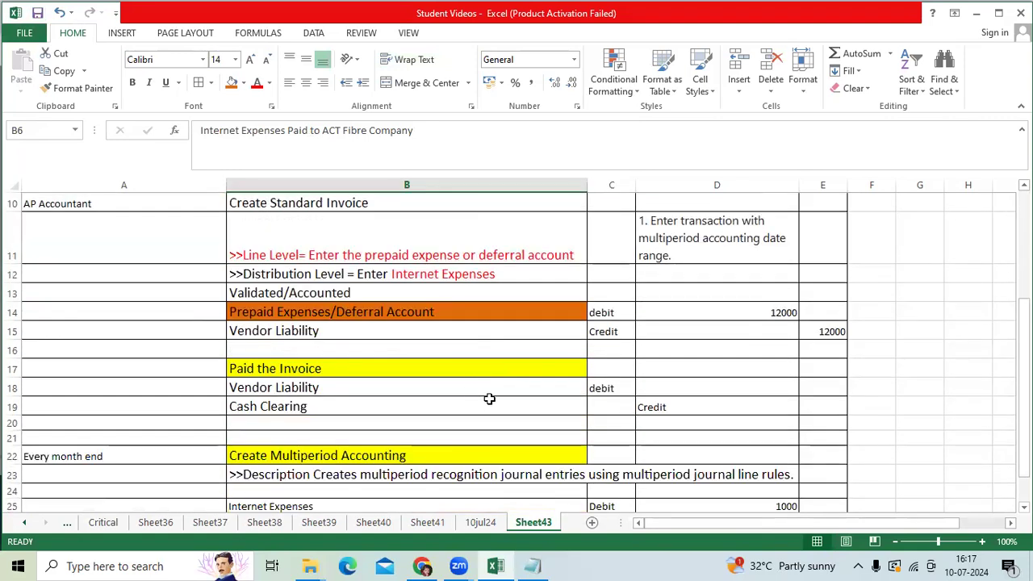